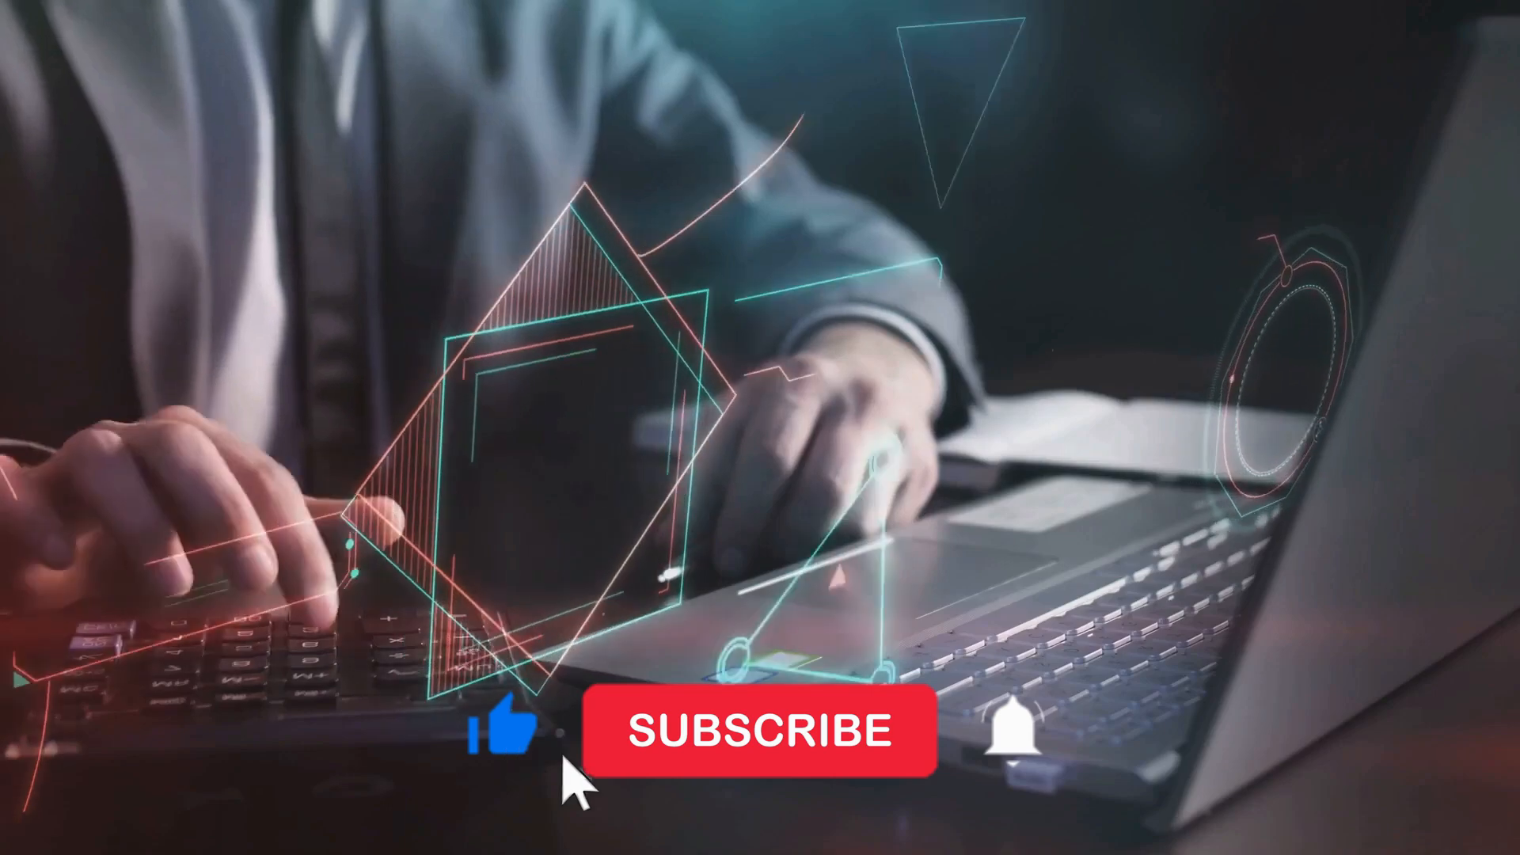
# Step: Click the red SUBSCRIBE overlay button so it switches to SUBSCRIBED
pyautogui.click(760, 730)
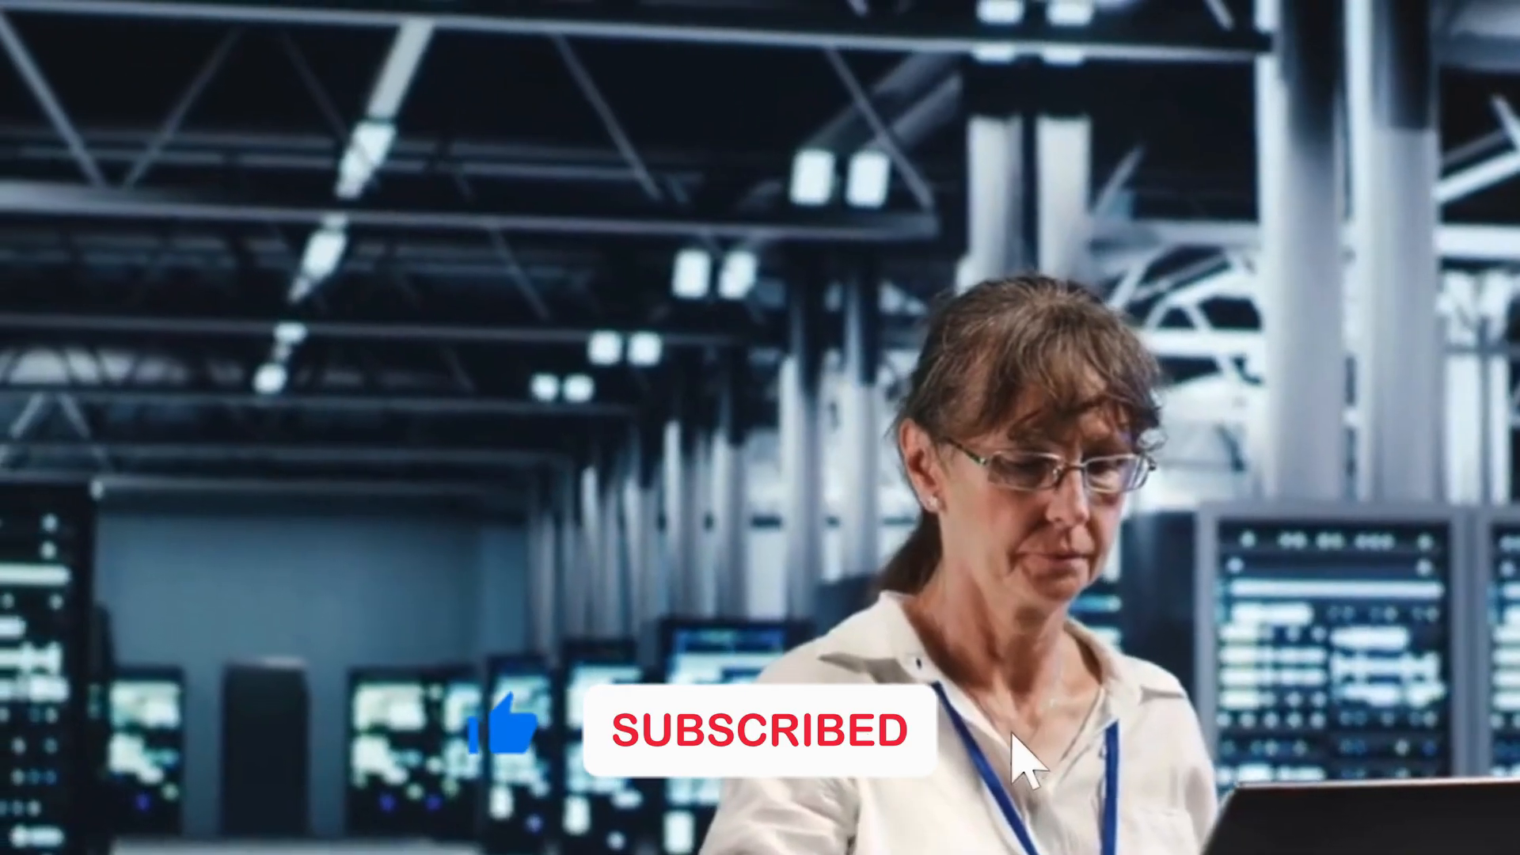